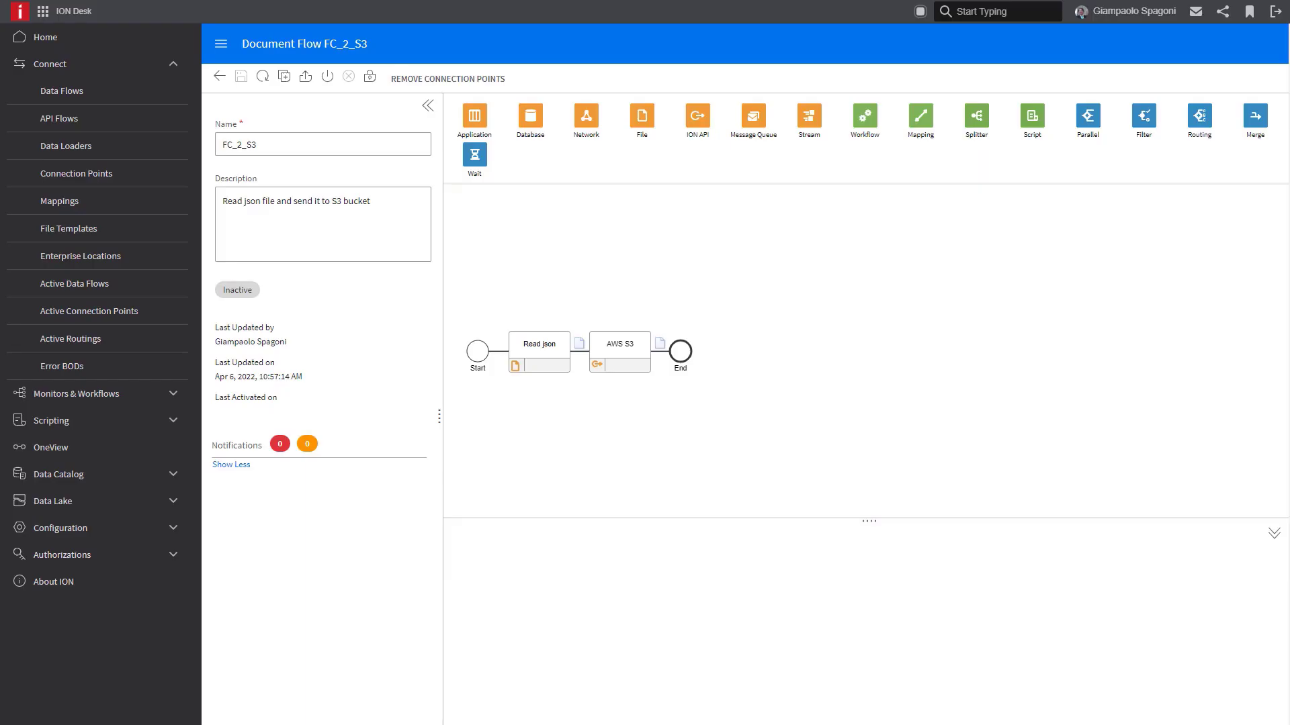
pyautogui.moveTo(7, 9)
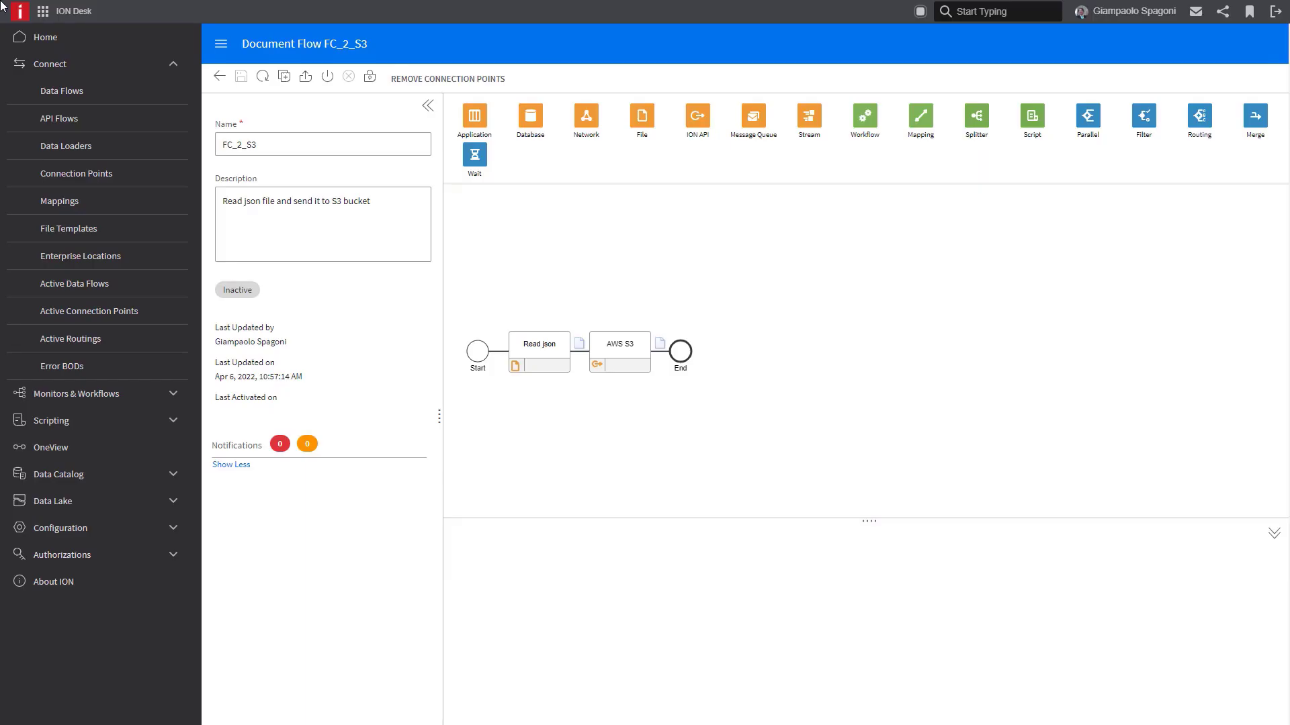
# Step: Activate the FC_2_S3 document flow from the editor toolbar
pyautogui.click(328, 75)
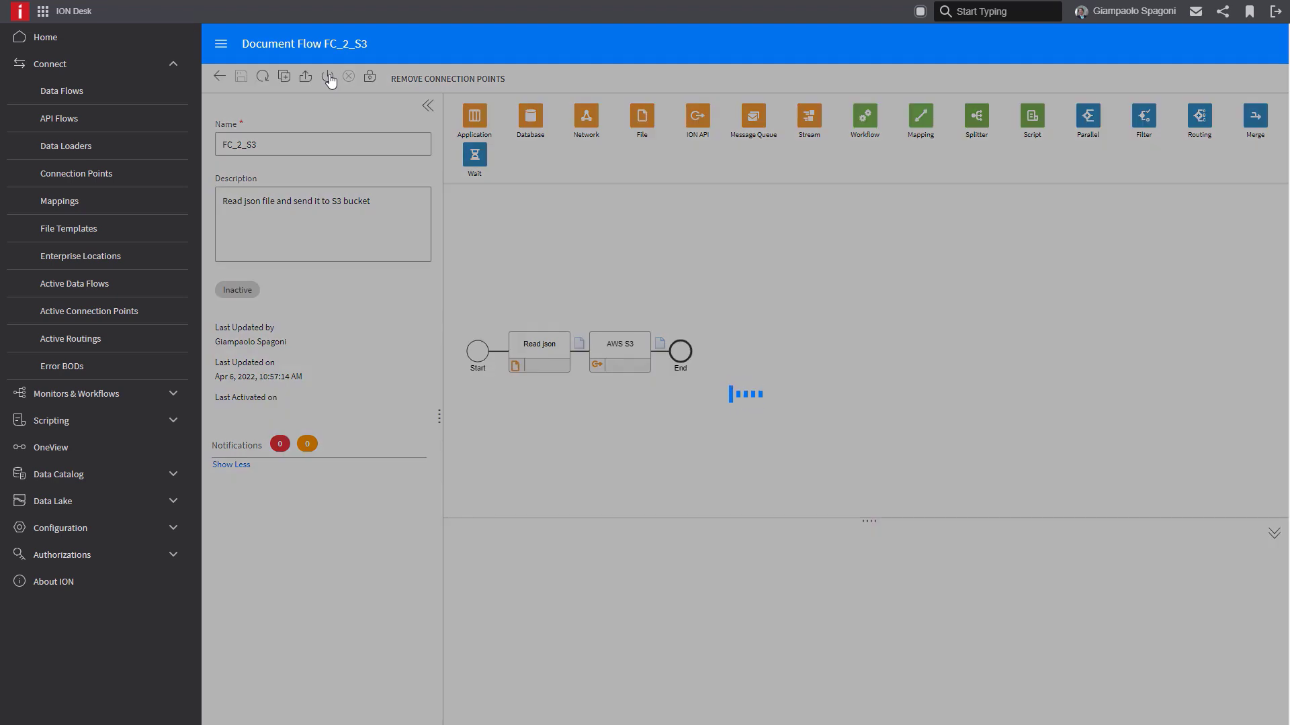
pyautogui.click(328, 75)
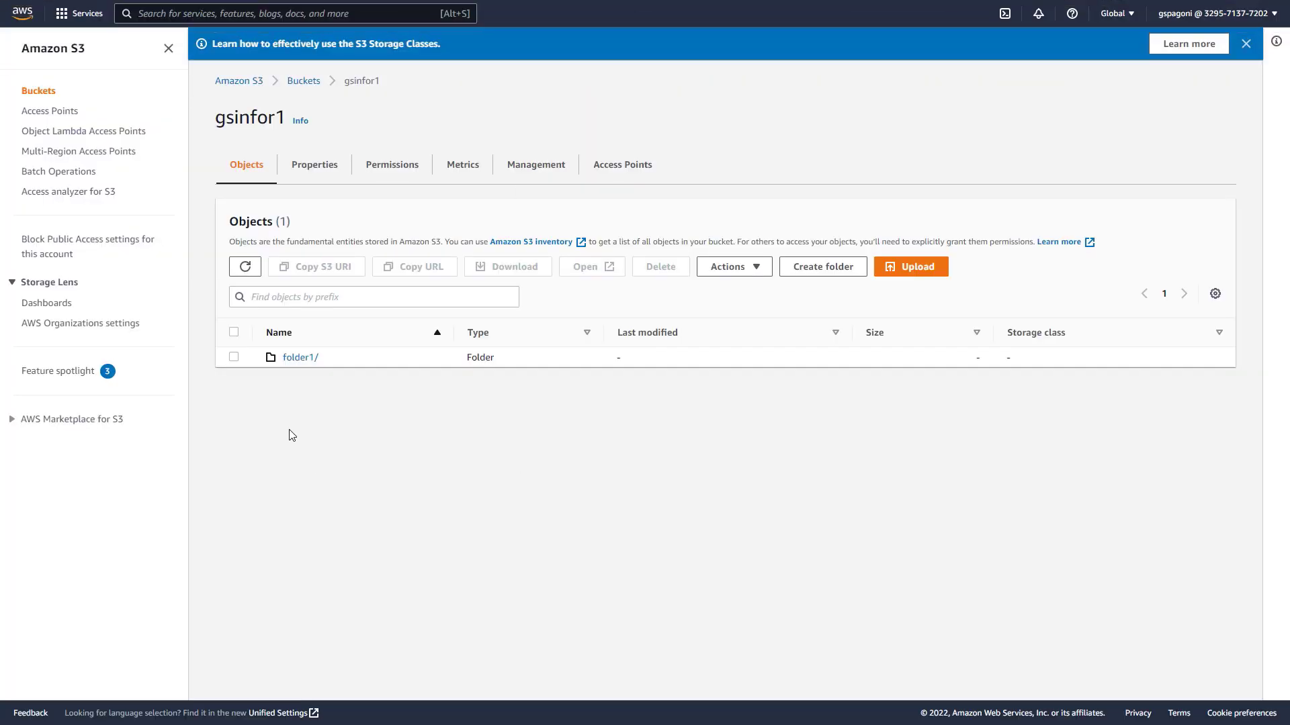
pyautogui.moveTo(393, 426)
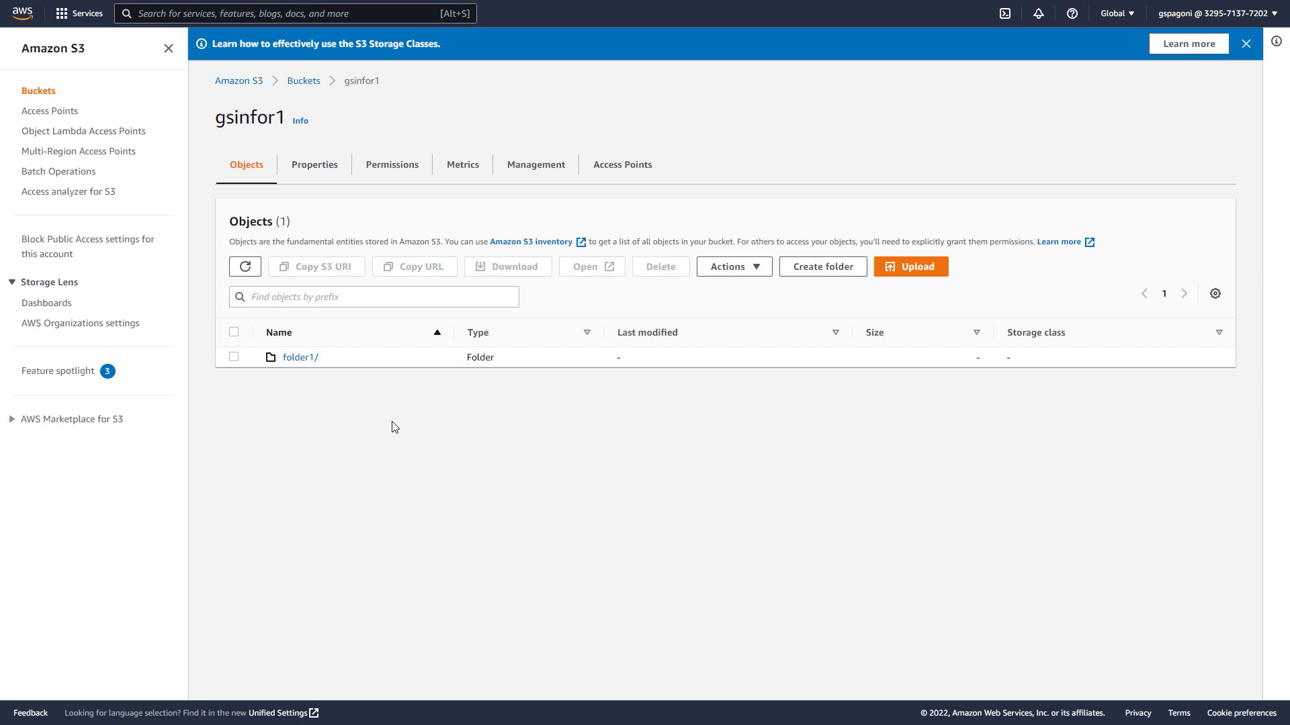
pyautogui.moveTo(372, 427)
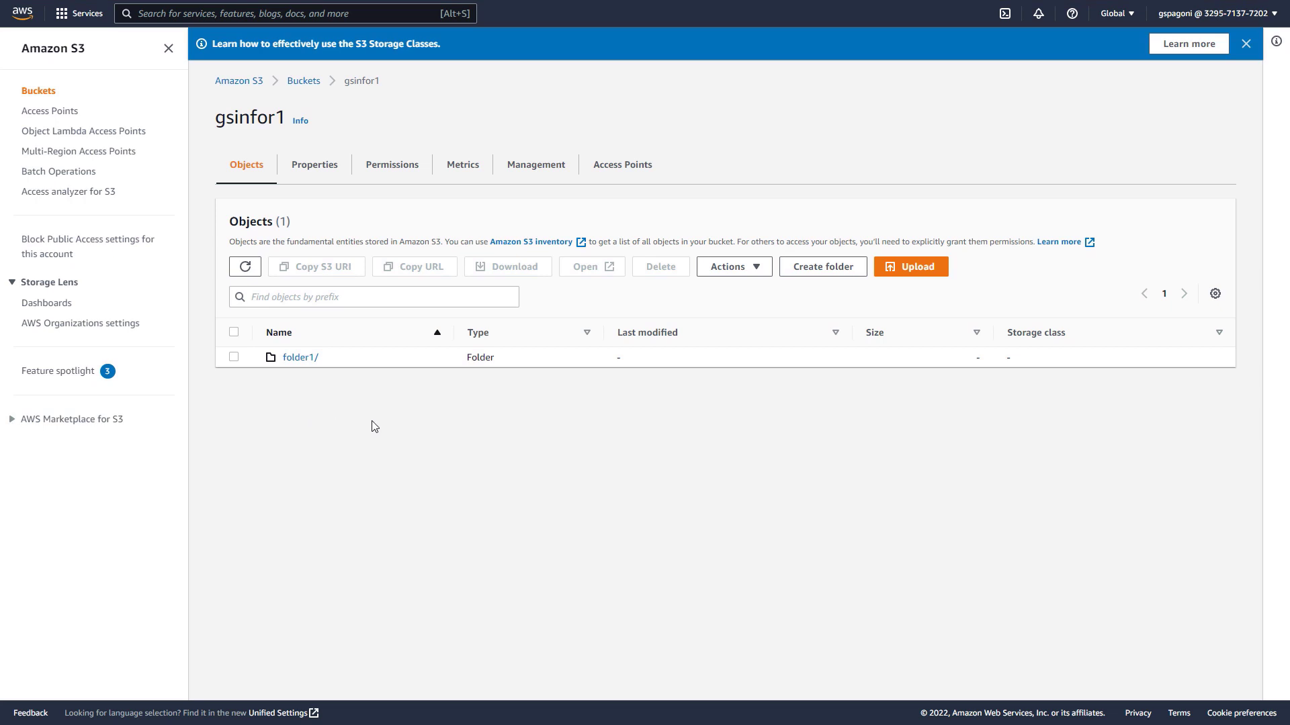
pyautogui.moveTo(346, 426)
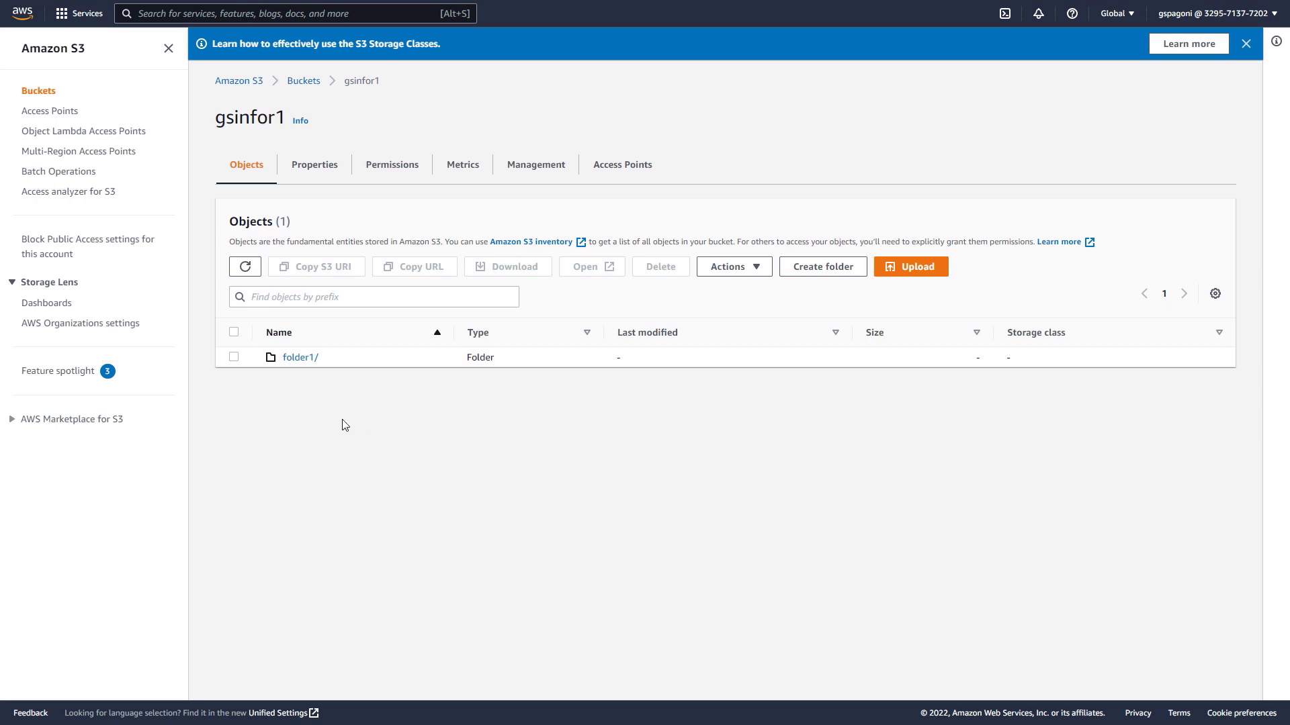
pyautogui.moveTo(255, 402)
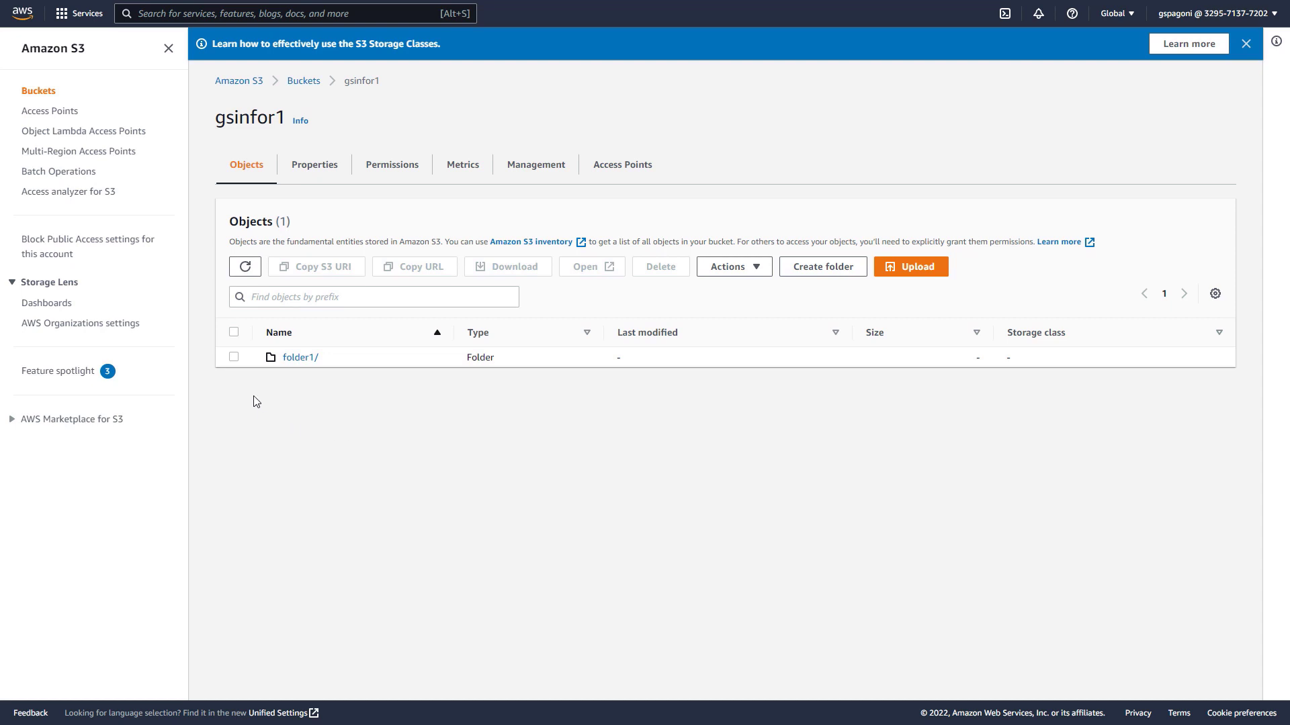
pyautogui.moveTo(290, 382)
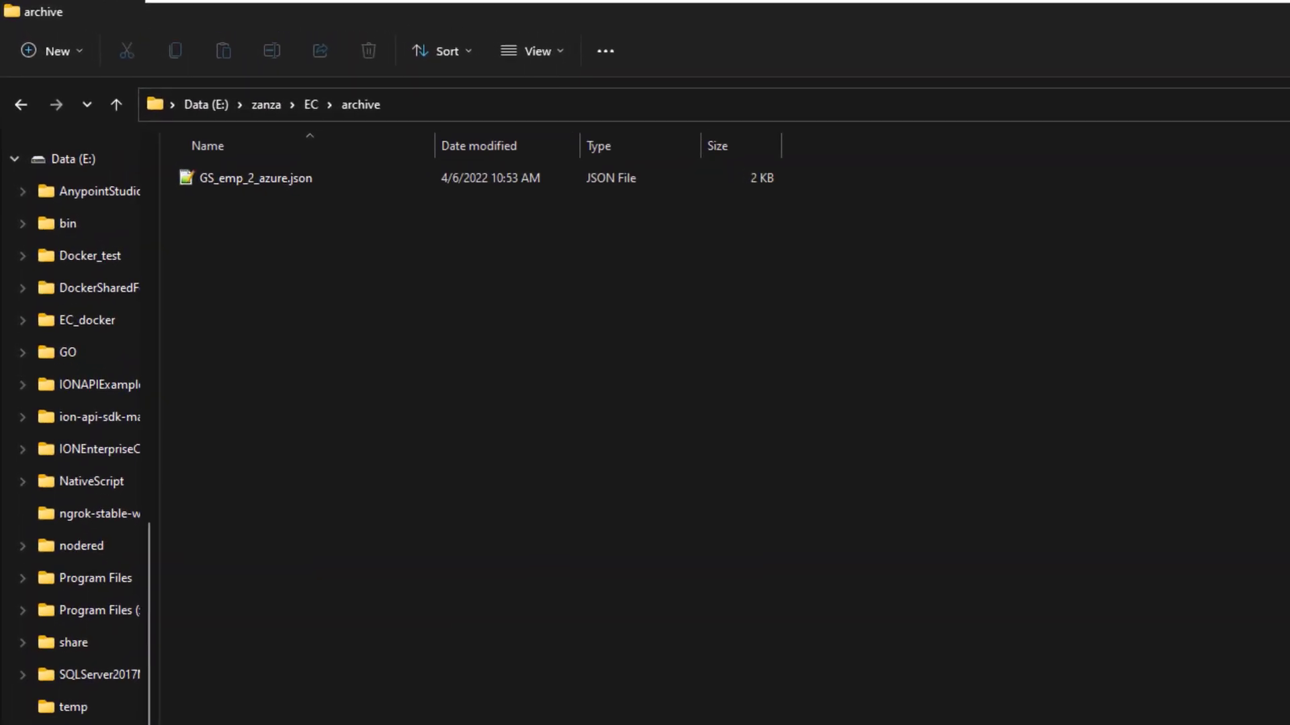
pyautogui.moveTo(204, 184)
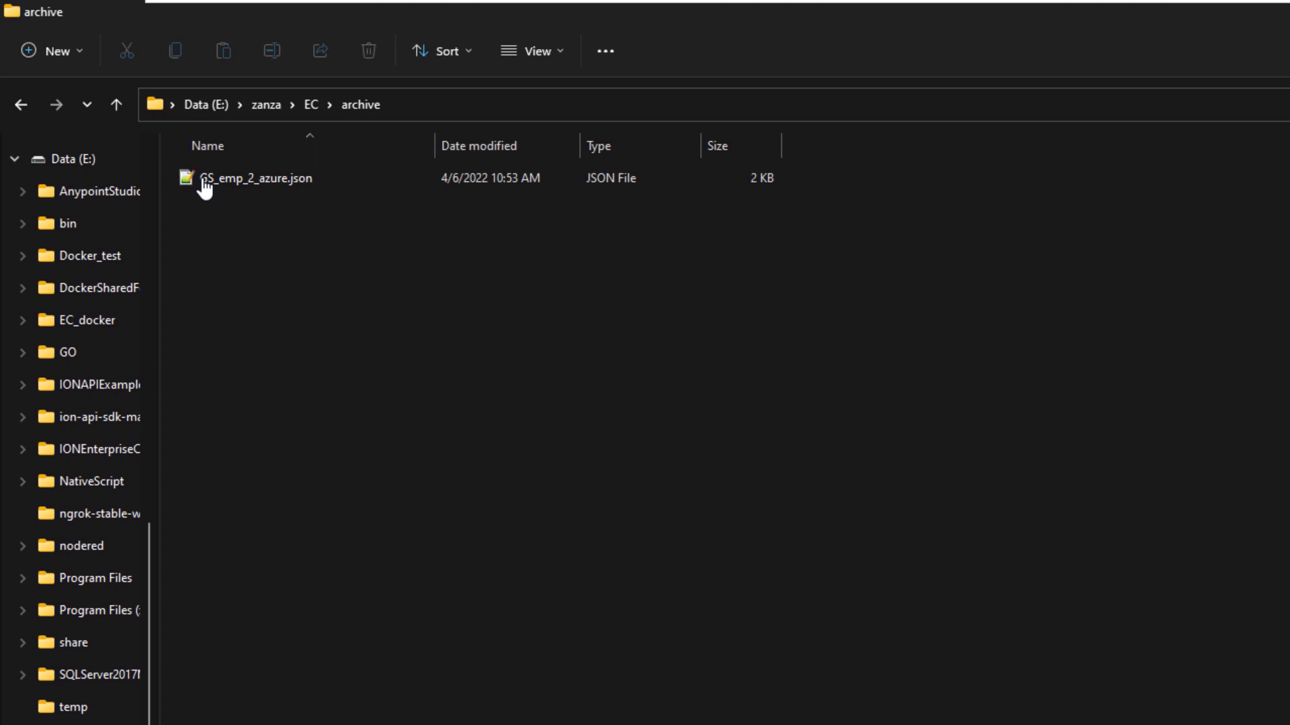
pyautogui.moveTo(310, 104)
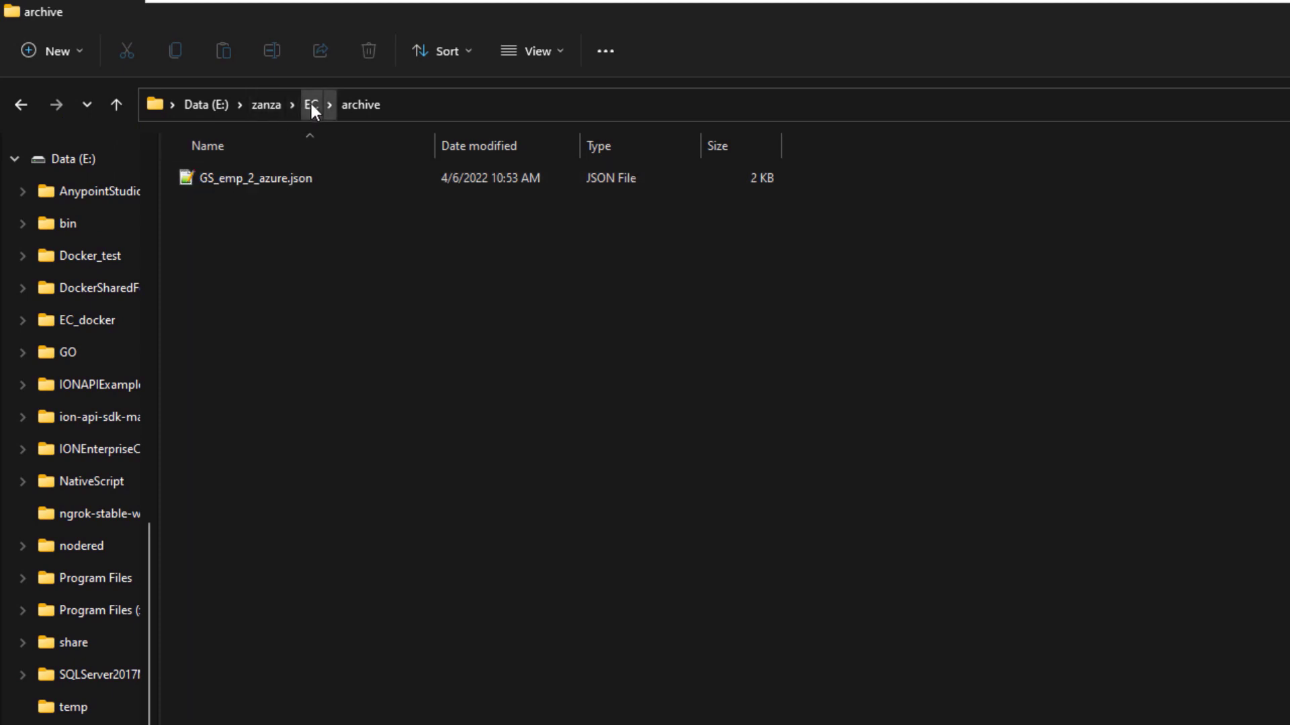
pyautogui.moveTo(216, 194)
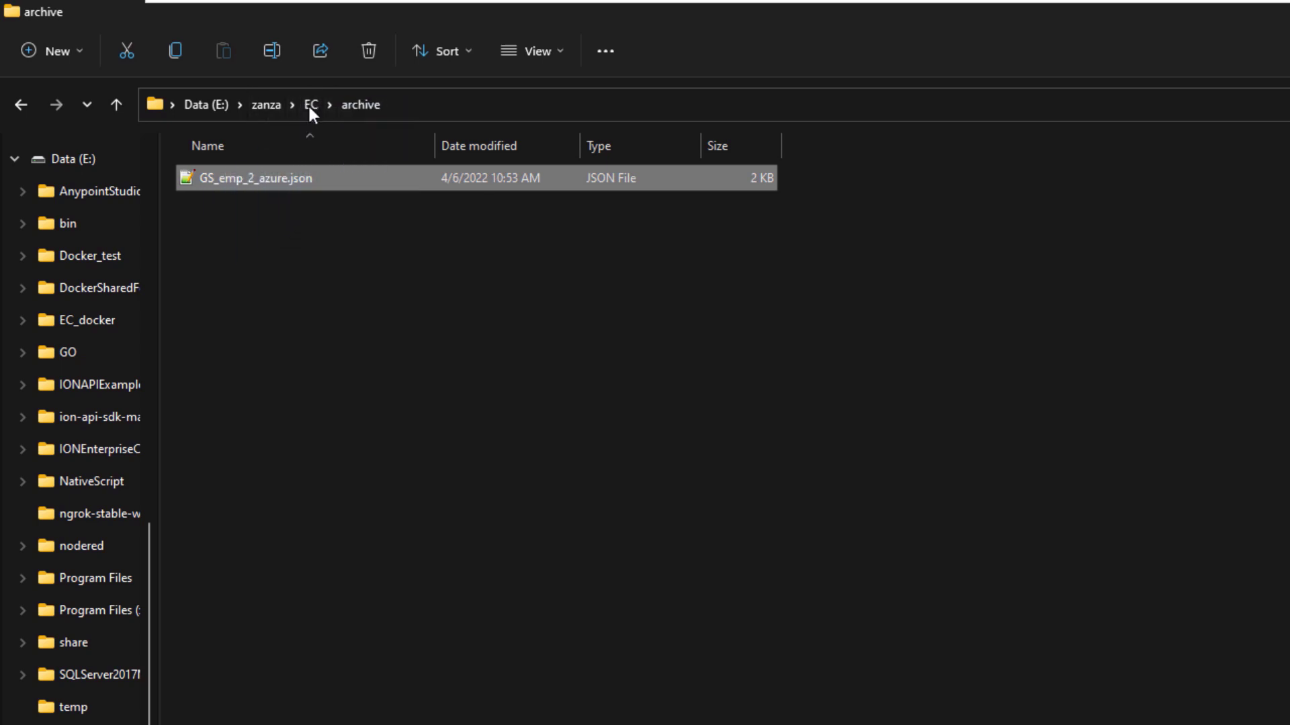
# Step: Navigate up from archive to the parent EC folder via the breadcrumb
pyautogui.click(310, 105)
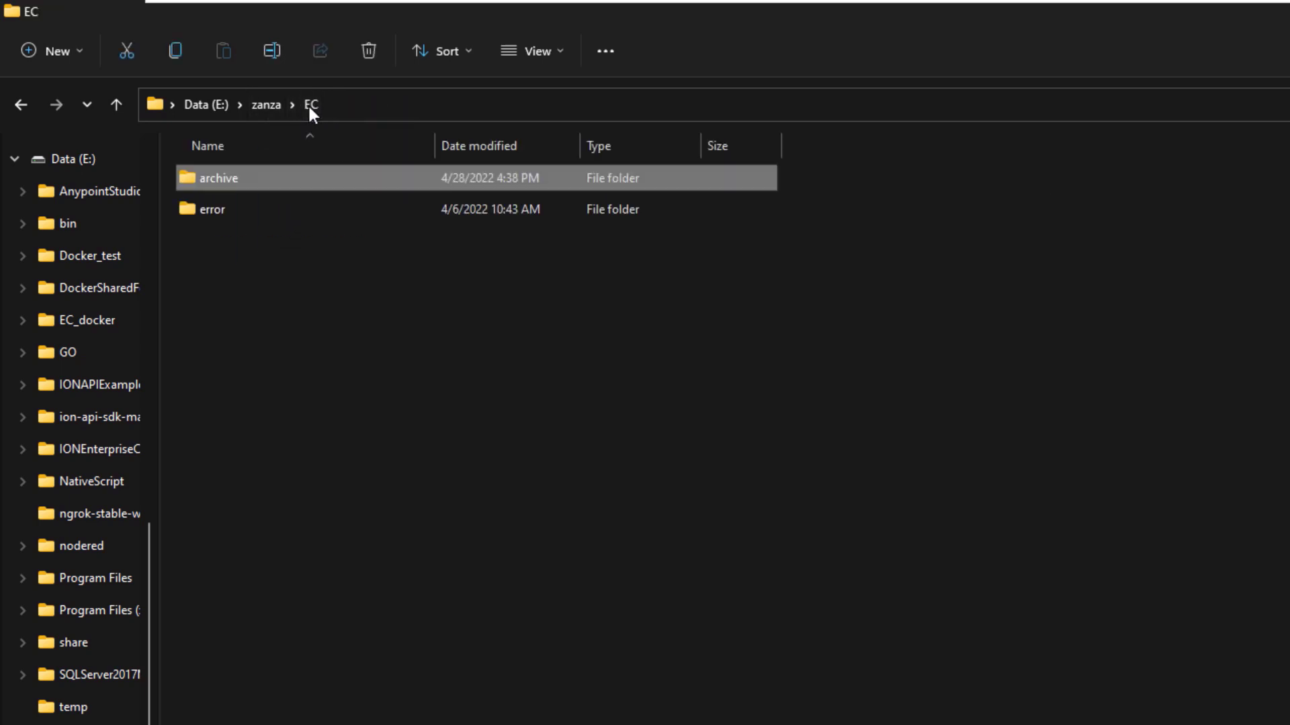
pyautogui.moveTo(342, 319)
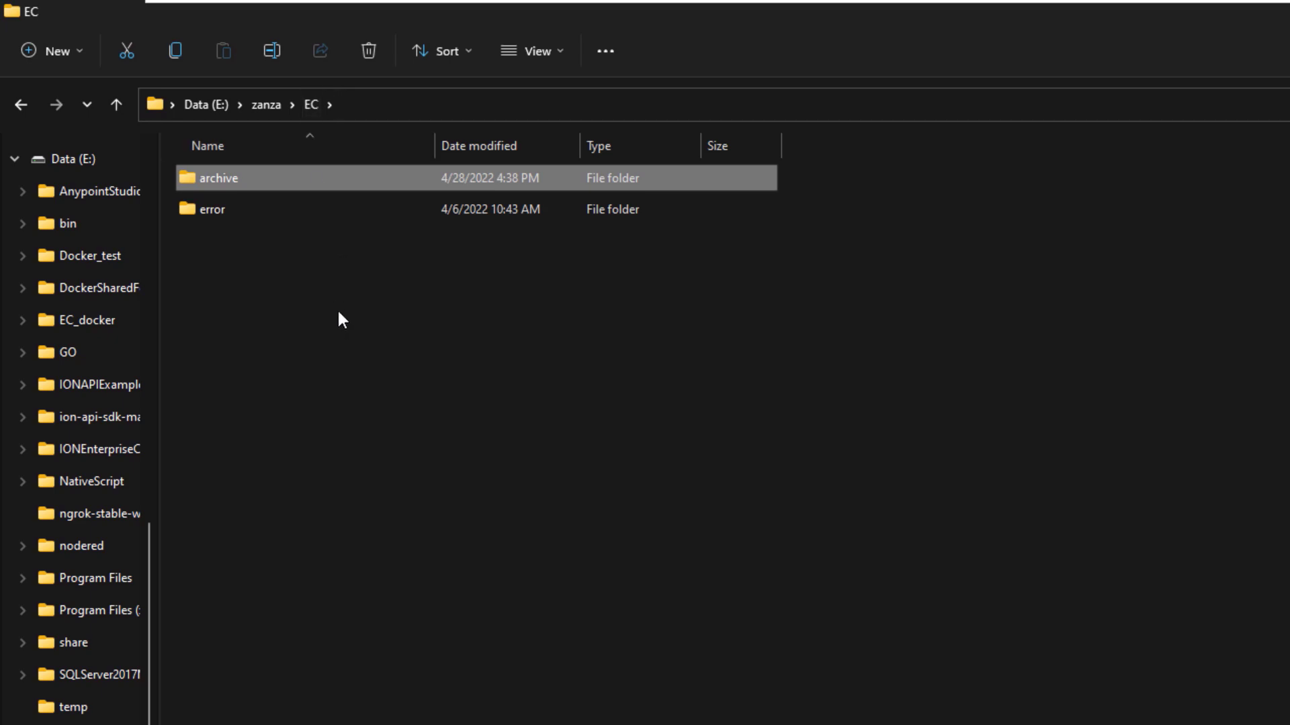
pyautogui.moveTo(320, 314)
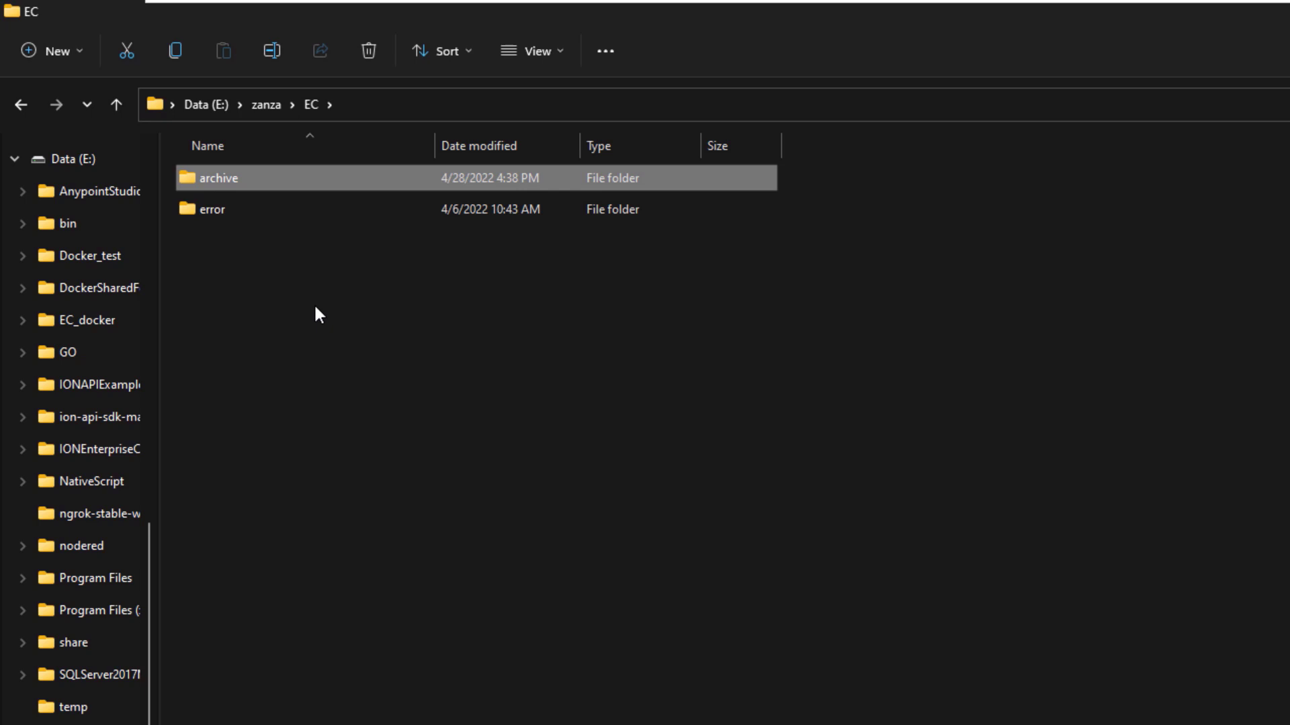
pyautogui.moveTo(266, 333)
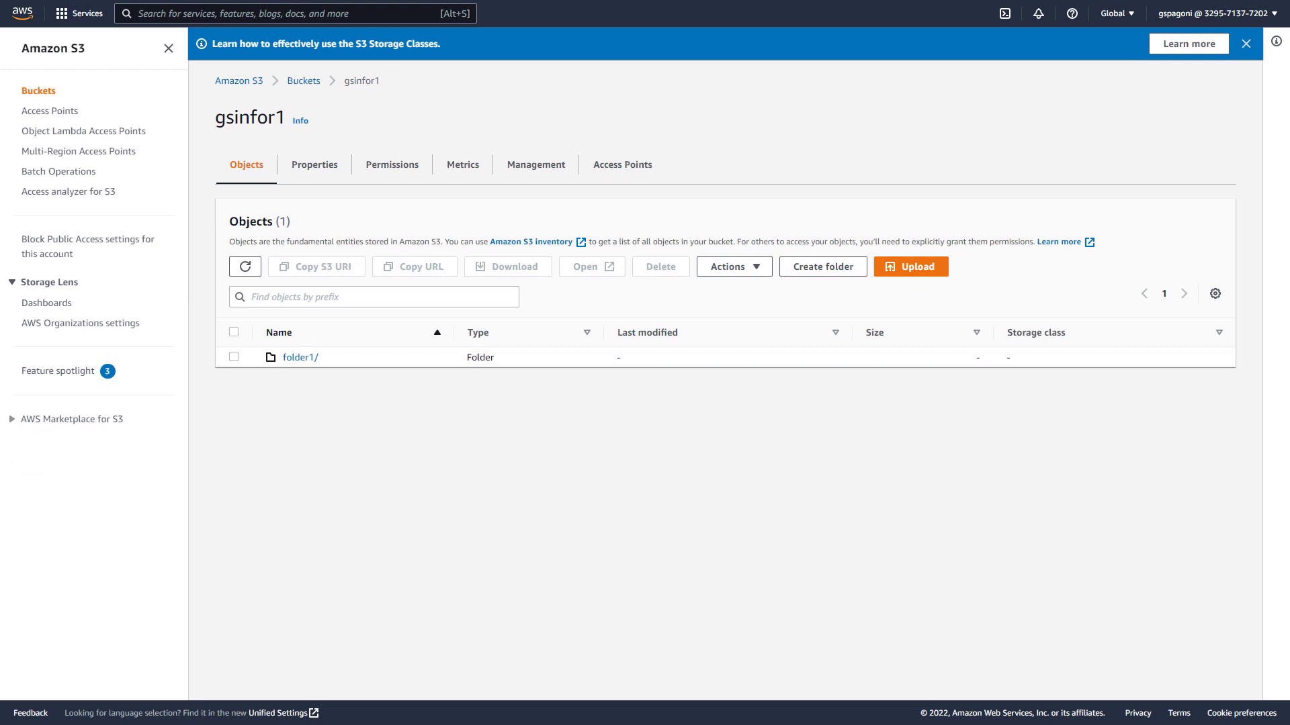
pyautogui.moveTo(262, 193)
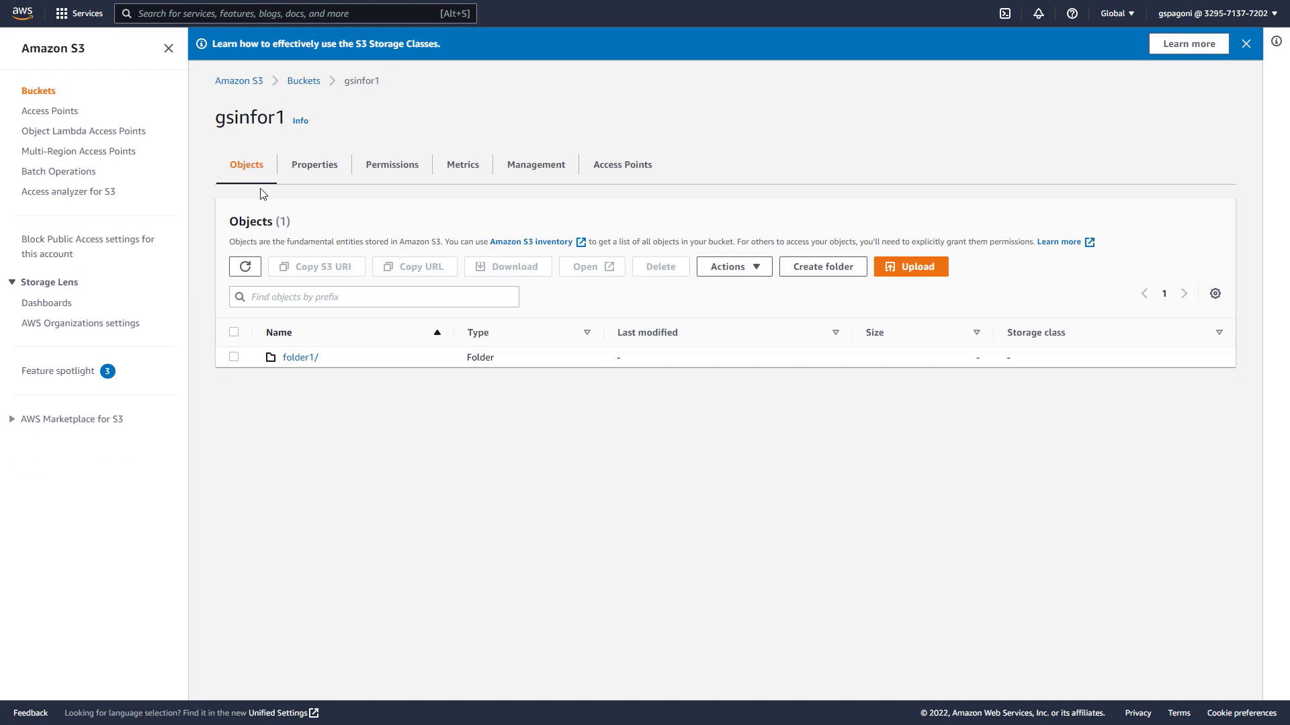
# Step: Refresh bucket gsinfor1 and view the 1.4 KB JSON file inside the new ionapi/ folder
pyautogui.click(244, 266)
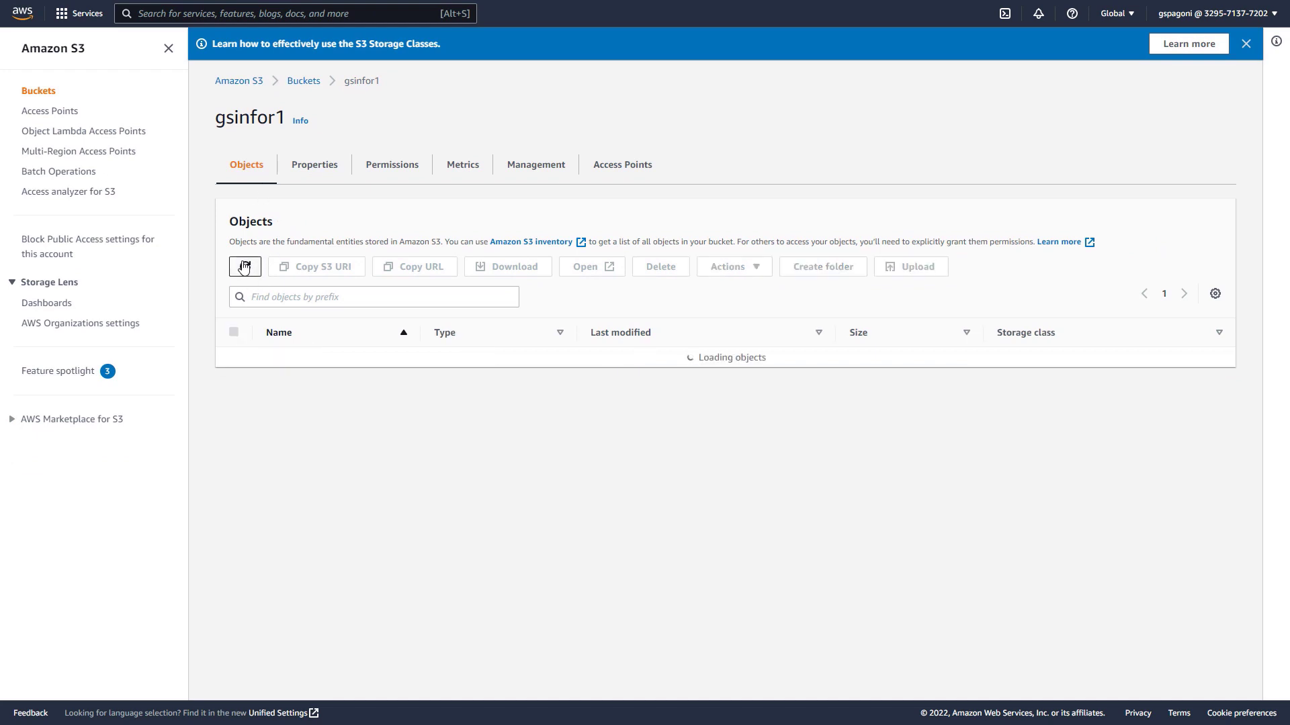
pyautogui.click(245, 266)
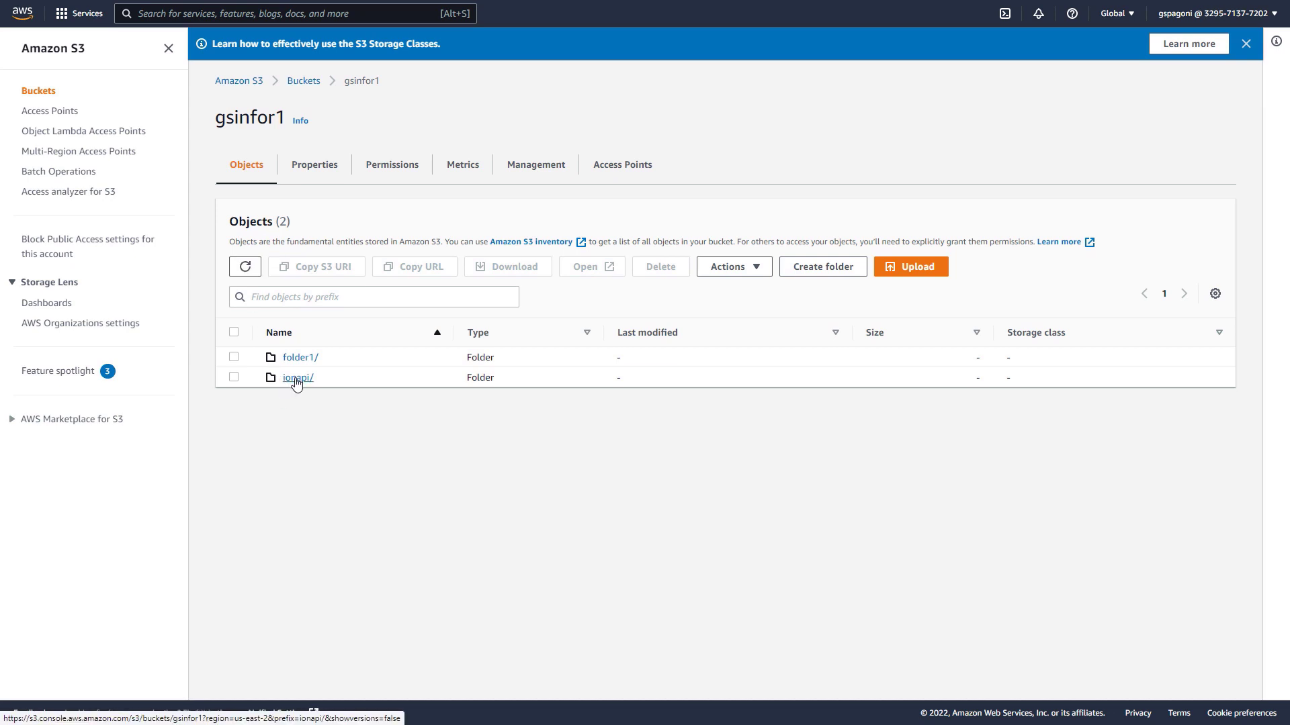
pyautogui.click(297, 377)
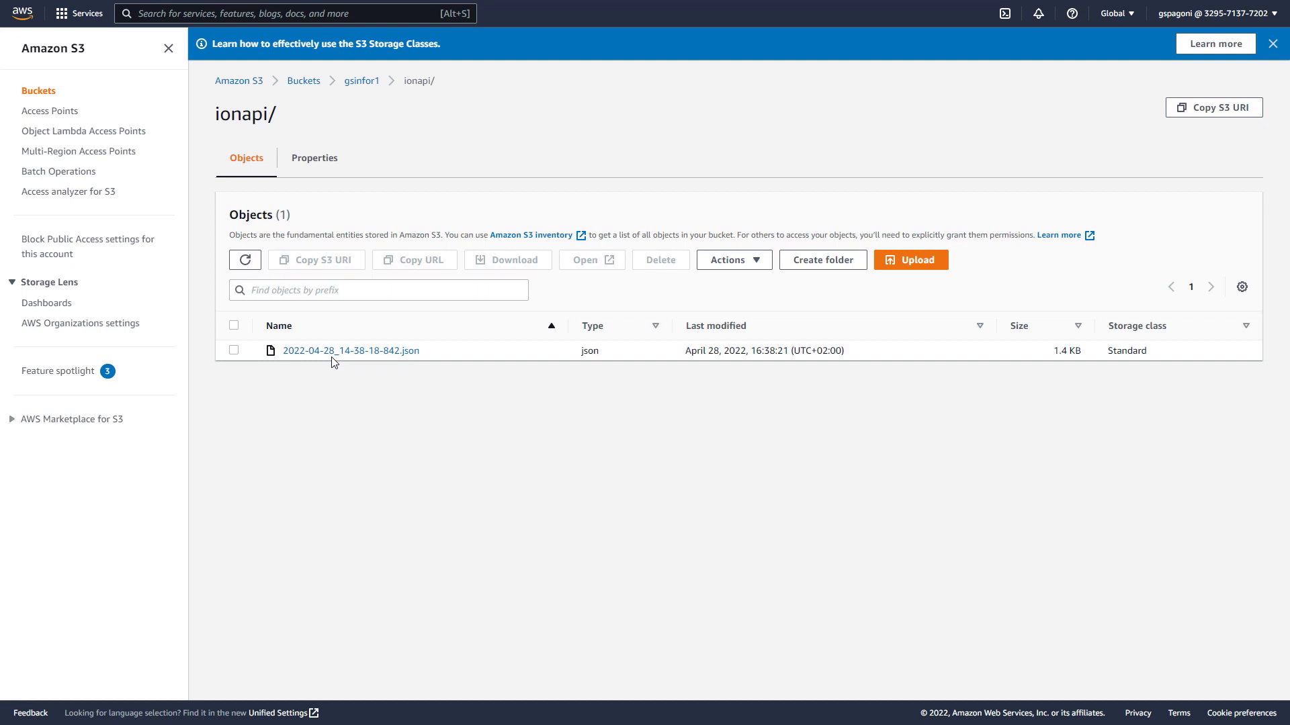
pyautogui.moveTo(349, 350)
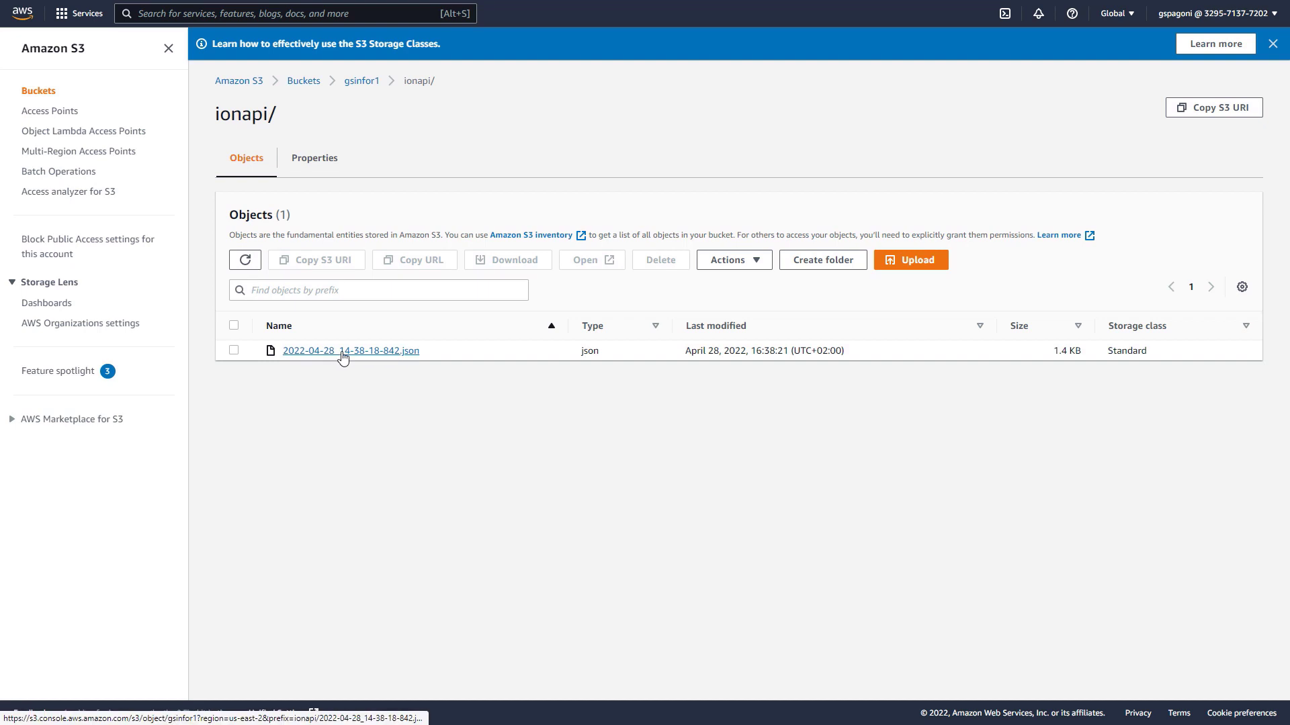
pyautogui.click(350, 351)
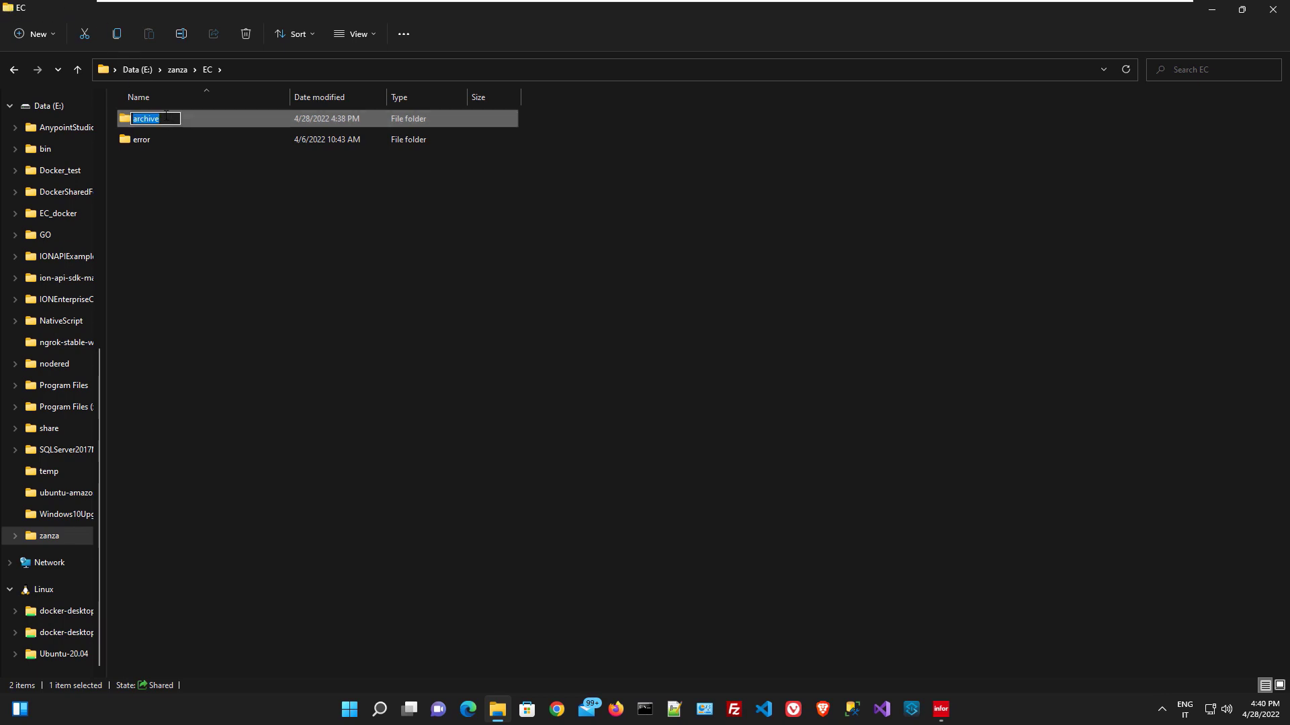
# Step: Open GS_emp_2_azure.json from the archive folder in a text editor
pyautogui.doubleClick(145, 118)
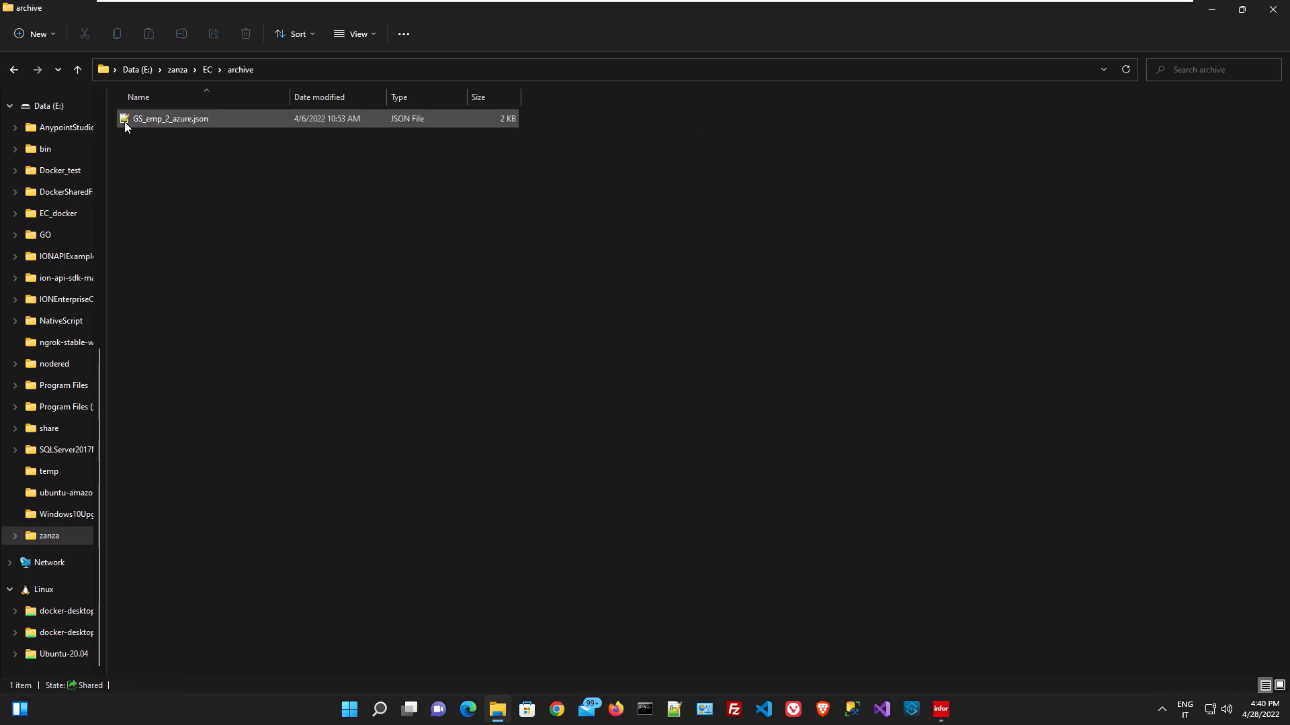
pyautogui.click(170, 118)
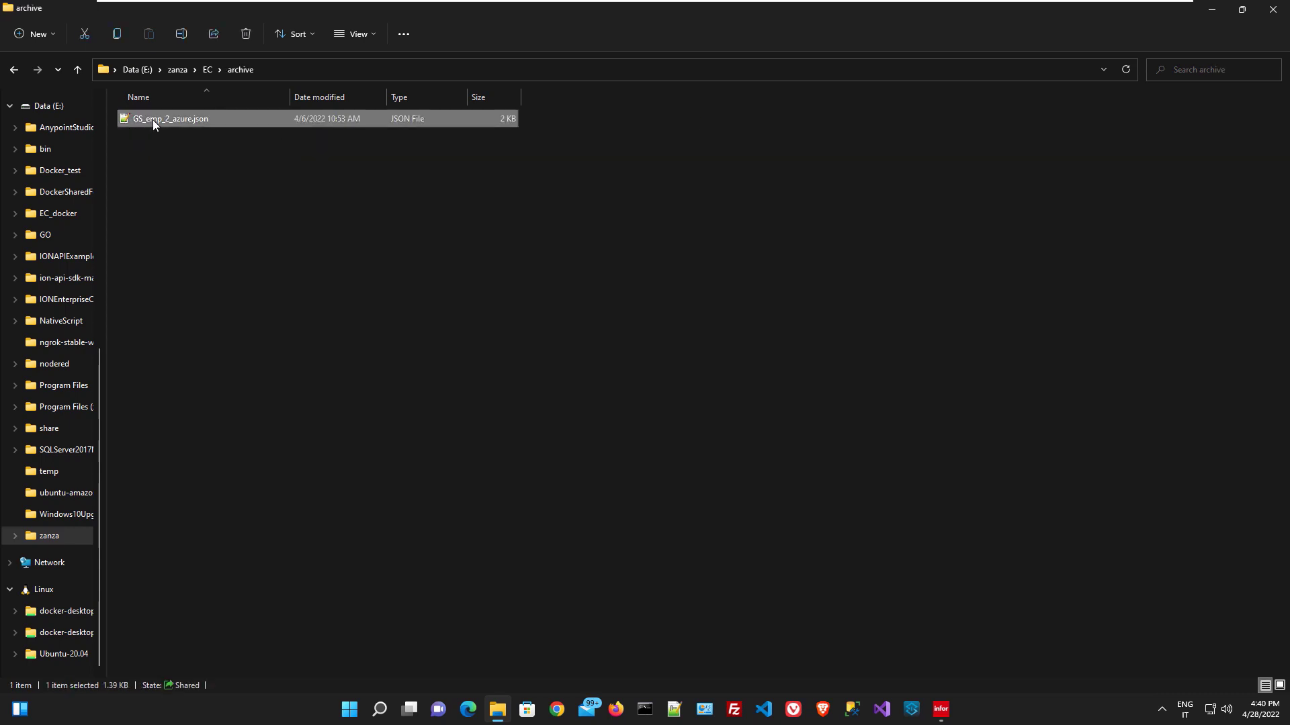
pyautogui.doubleClick(170, 118)
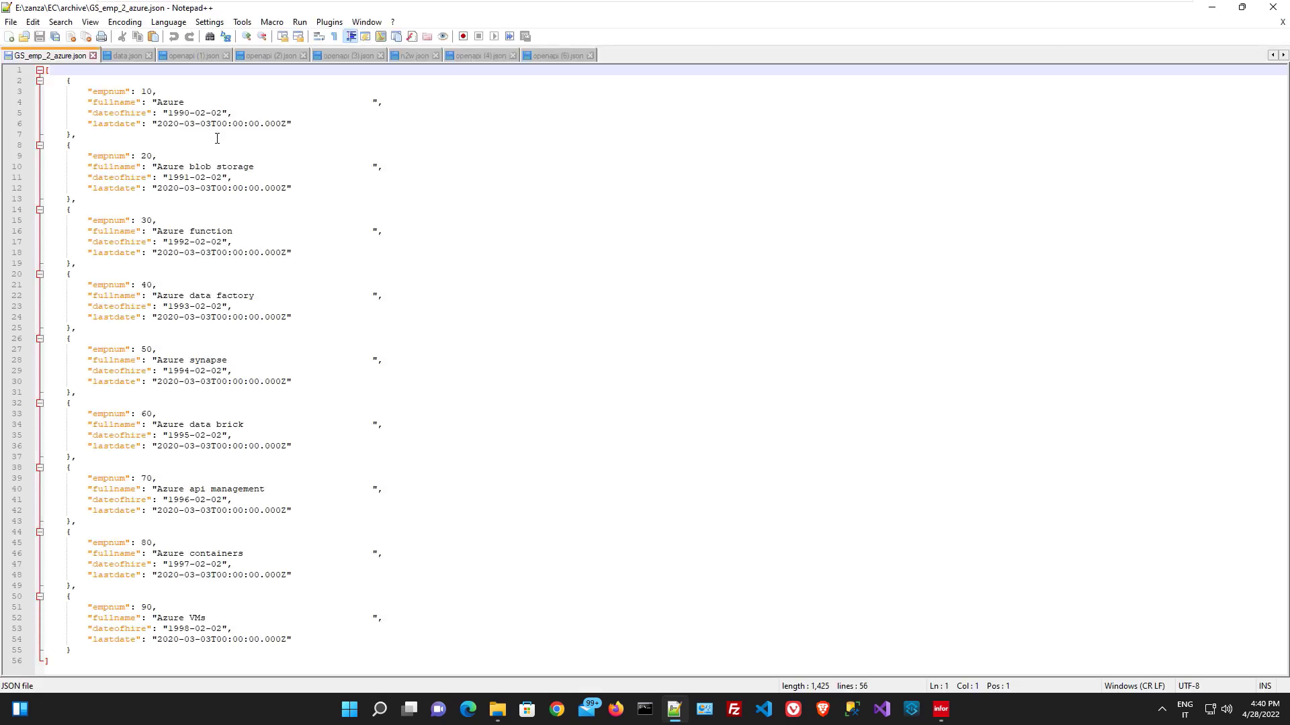